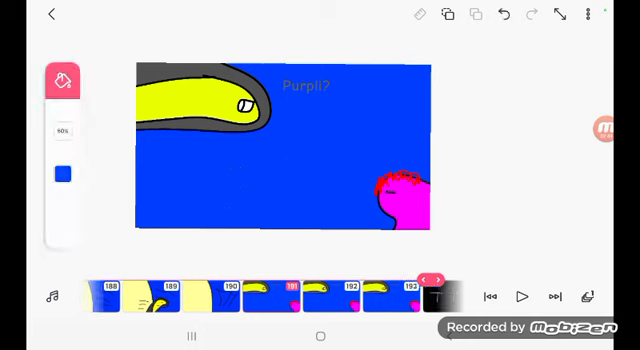
Append a new empty frame at the end of the snake animation's timeline.
click(440, 280)
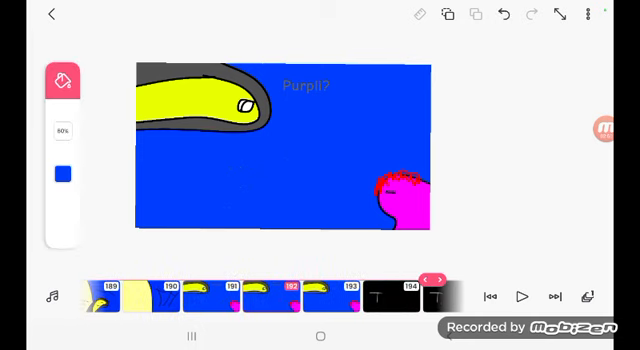